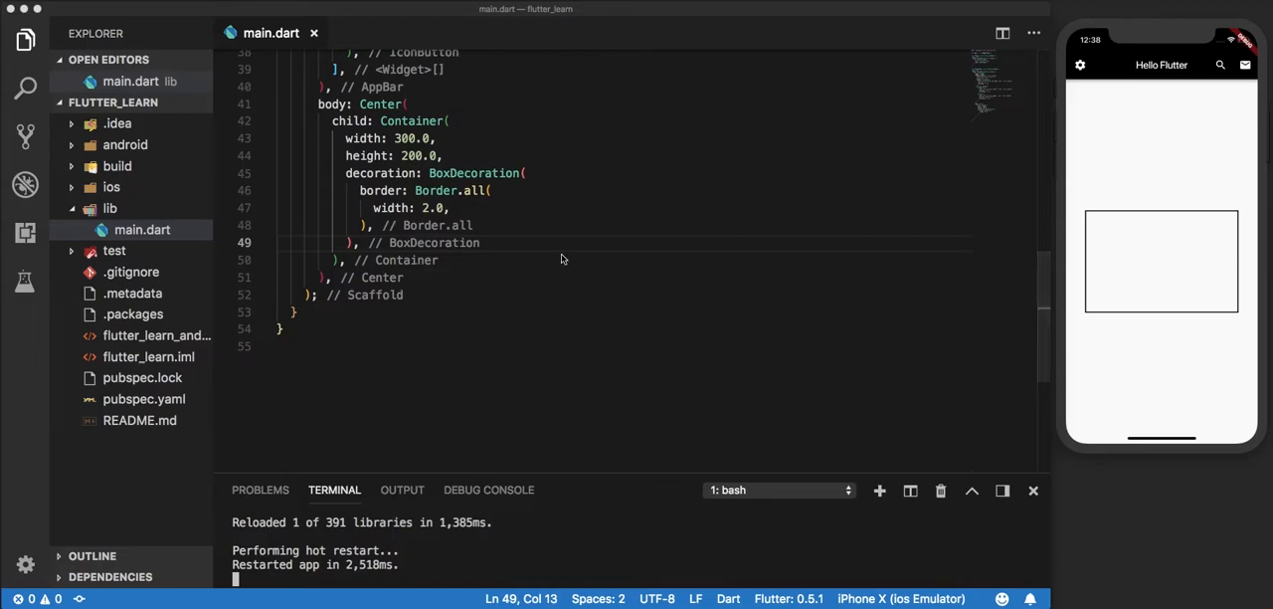
mouse_move(406, 228)
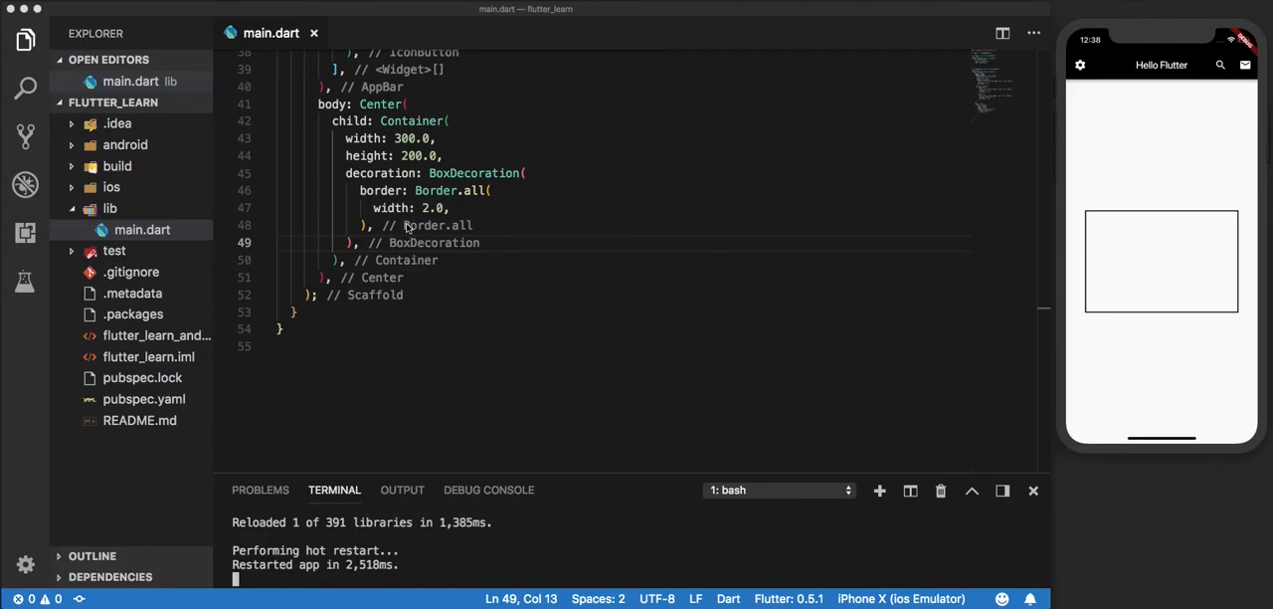
- Add child: Icon(Icons.mail_outline) inside the bordered Container via autocomplete
left_click(346, 258)
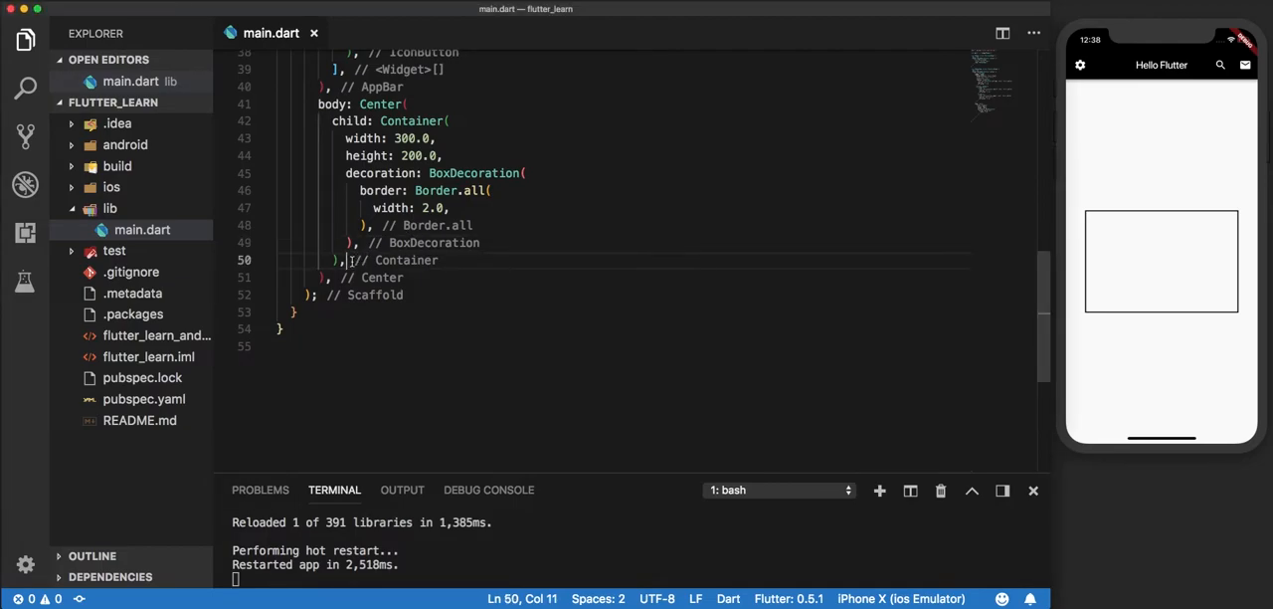
key("enter")
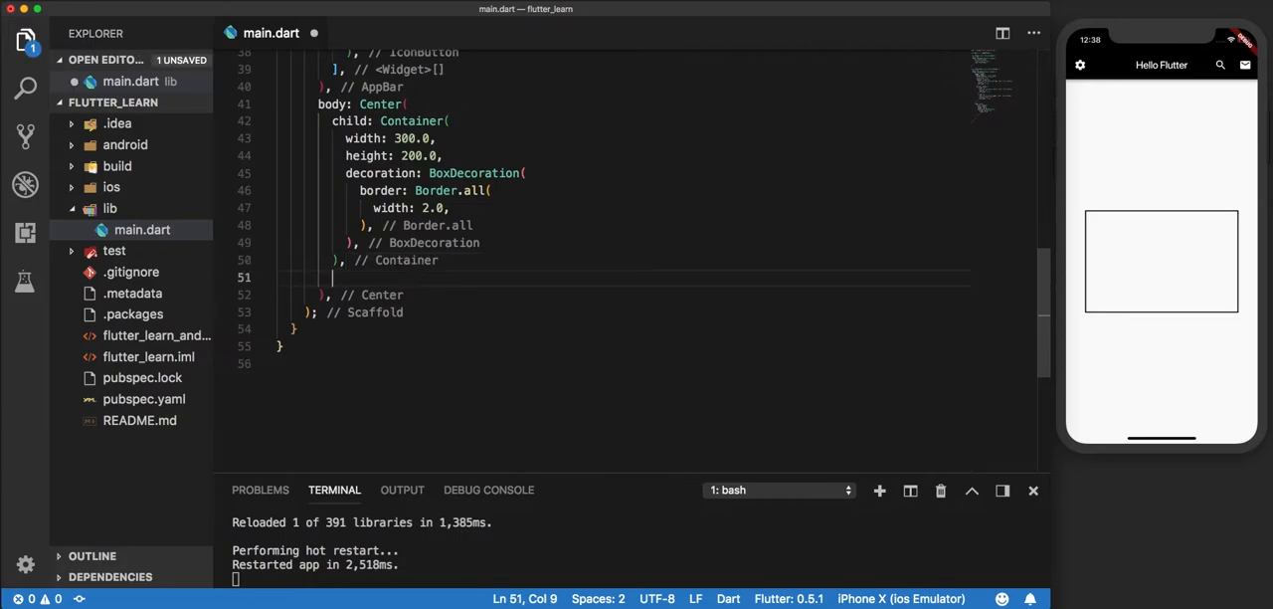
type("child")
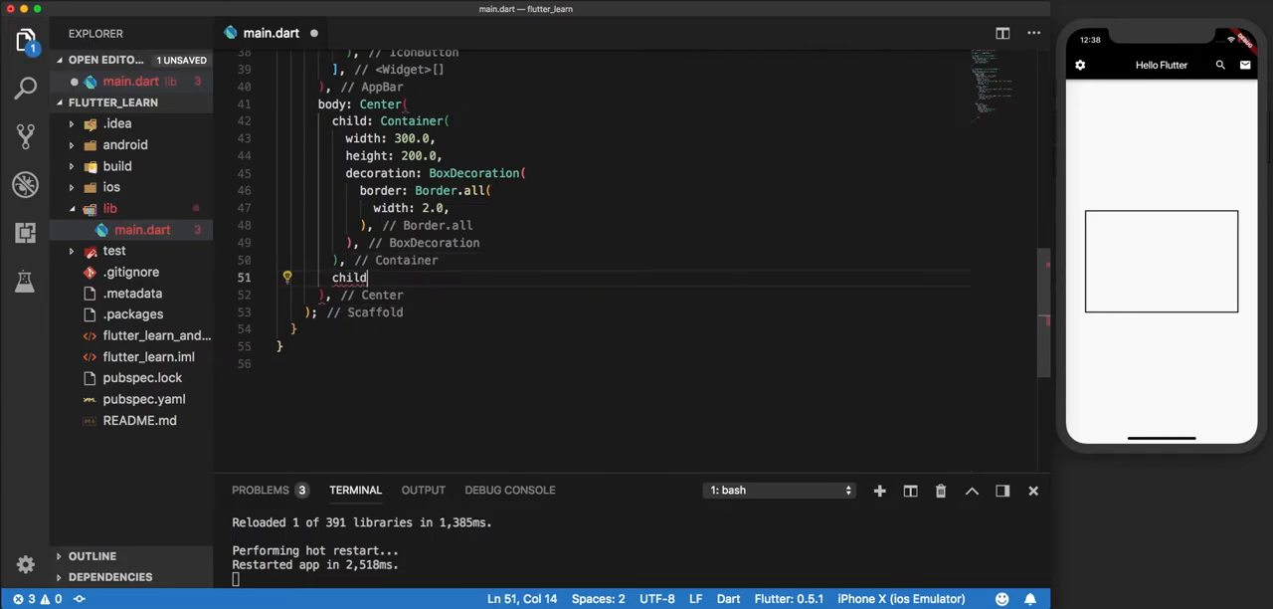
type(":")
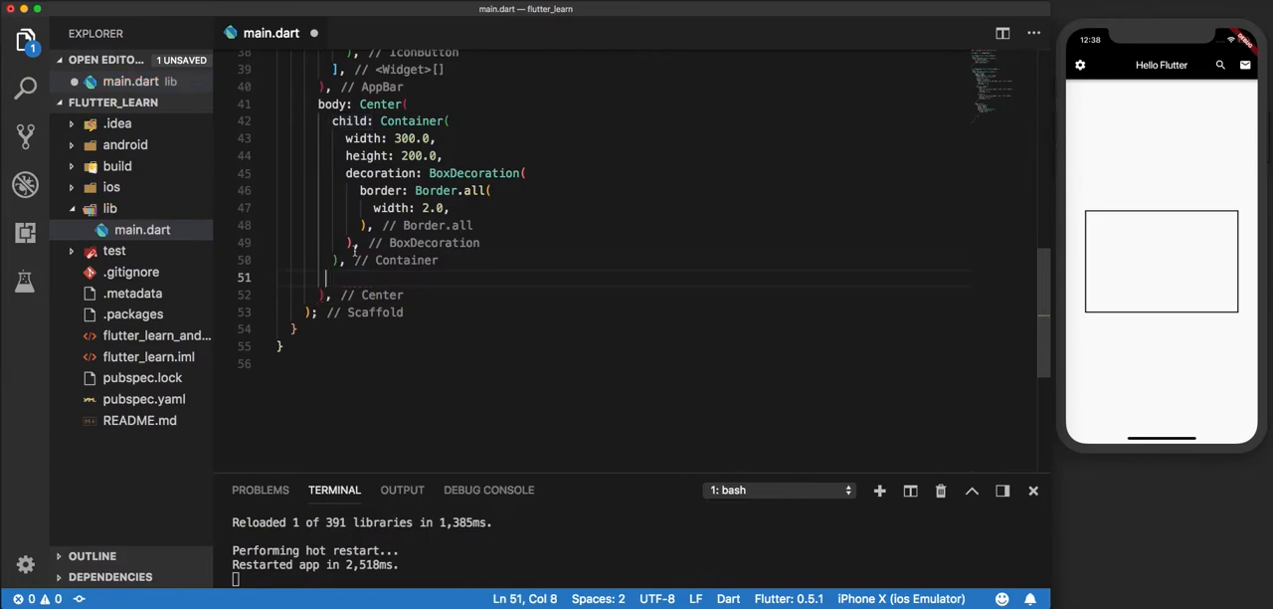
type("child:")
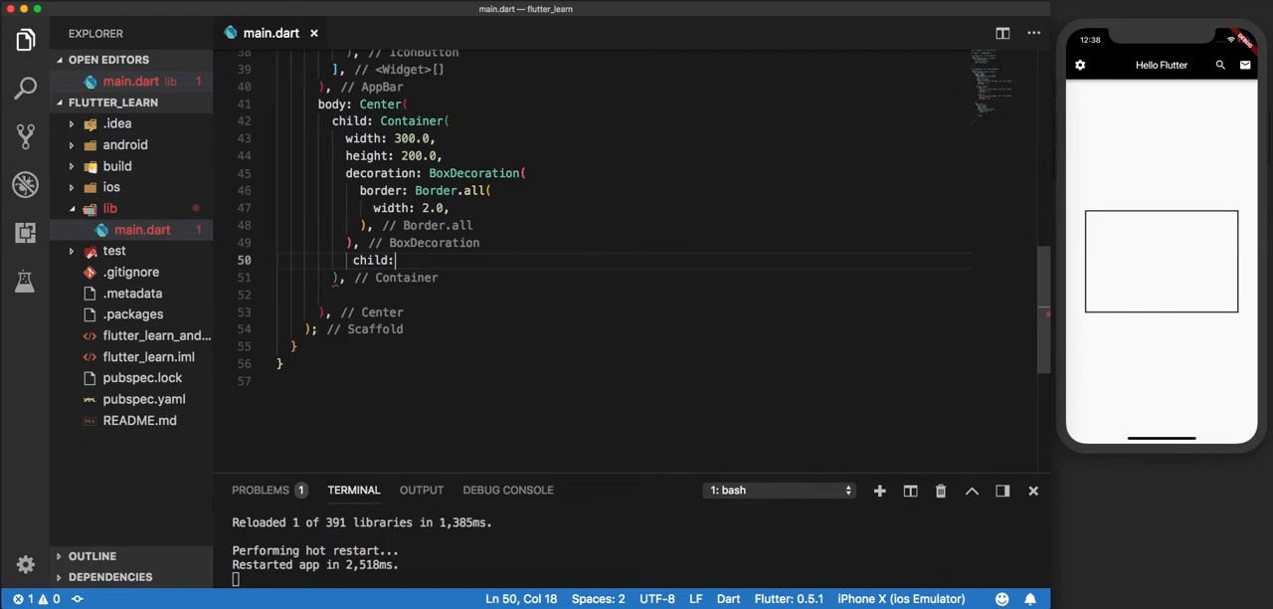
type("Icon(")
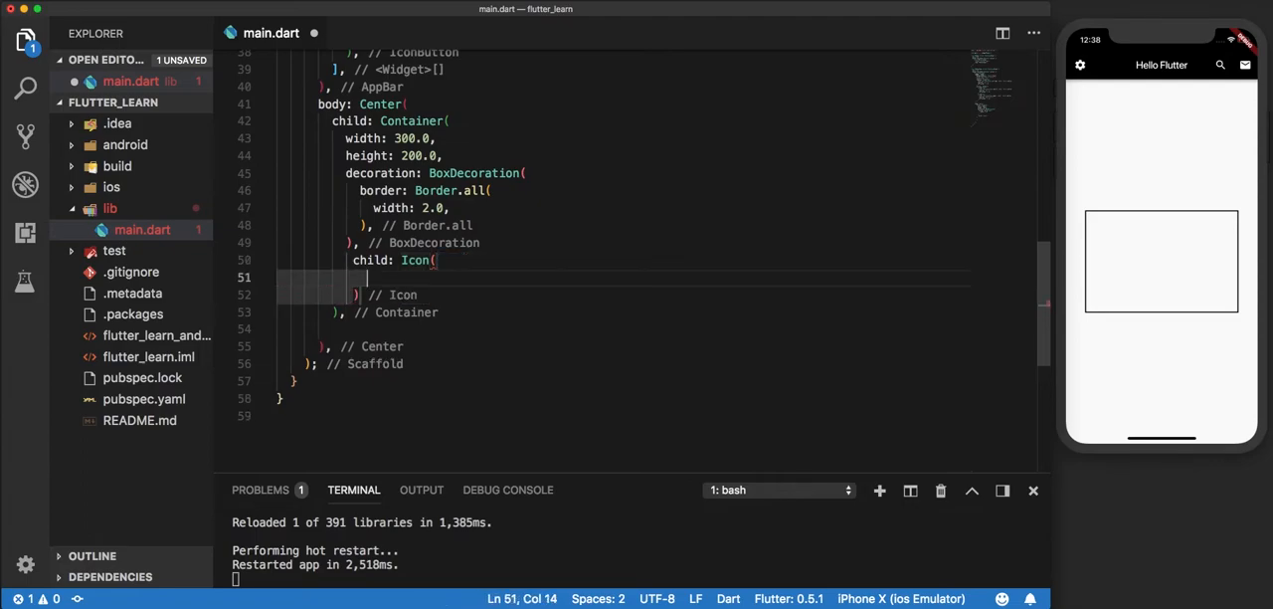
type("Icons")
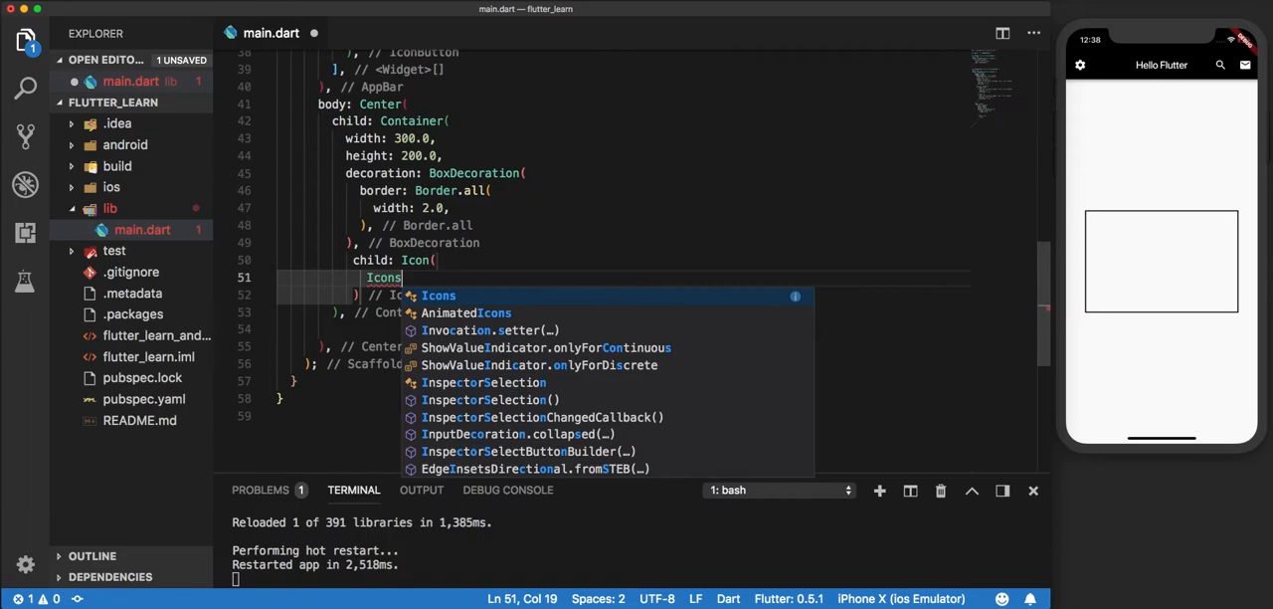
type(".mail_outline,")
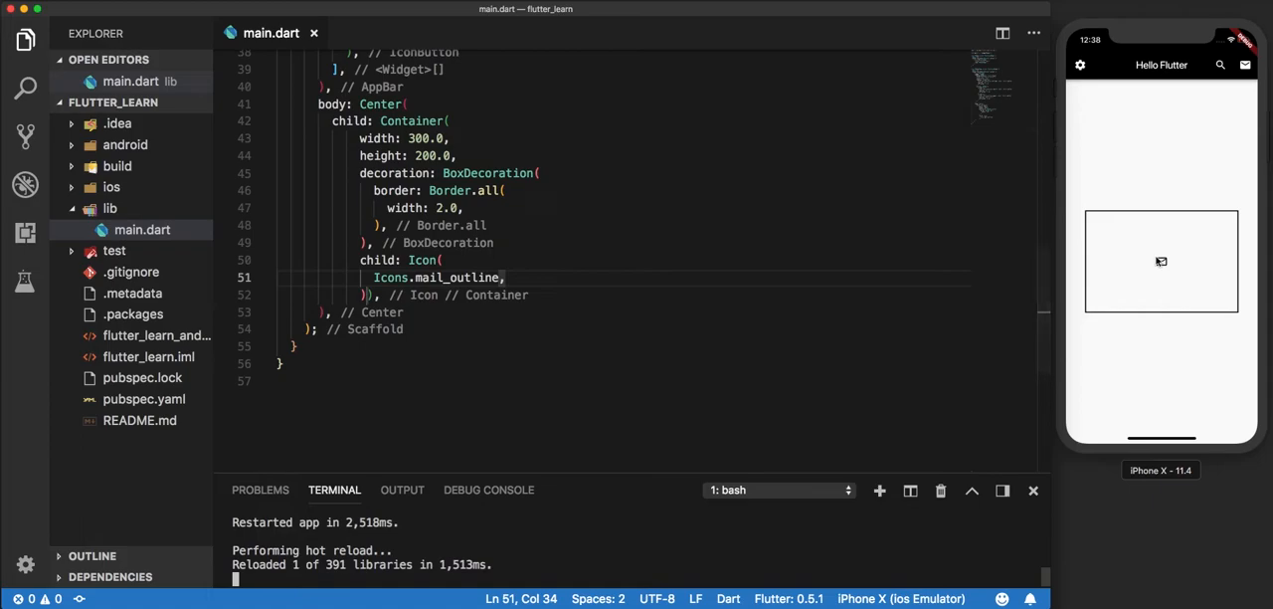
mouse_move(1161, 263)
type("size: ,")
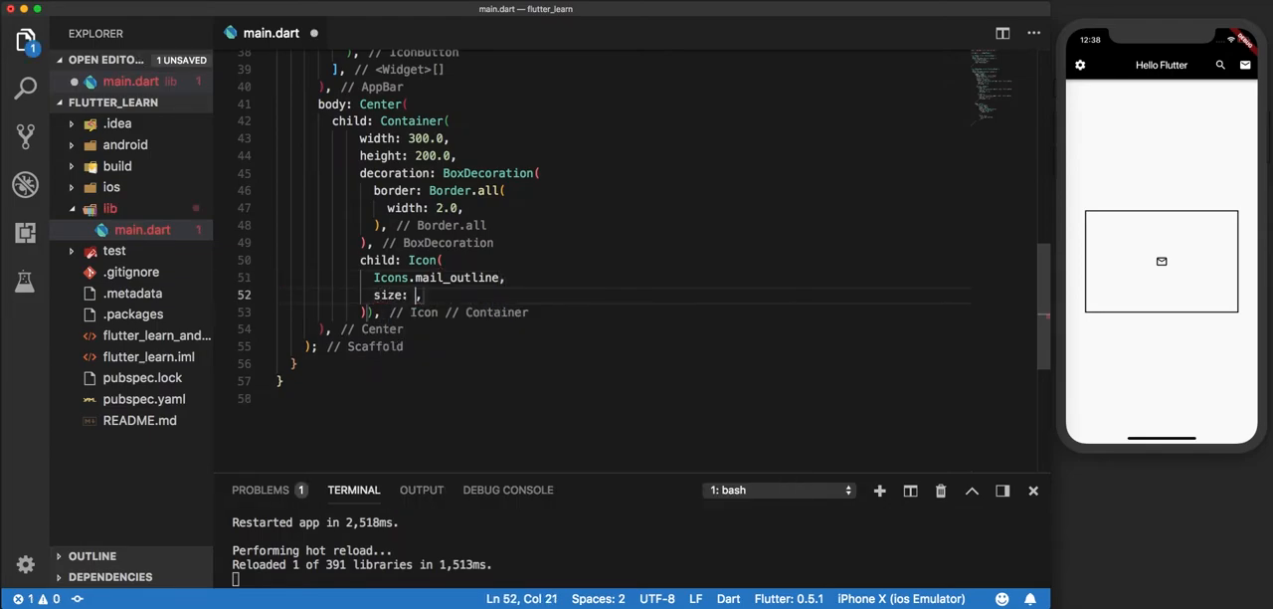
- Give the mail Icon a size of 80.0 so it renders large in the box
type("80")
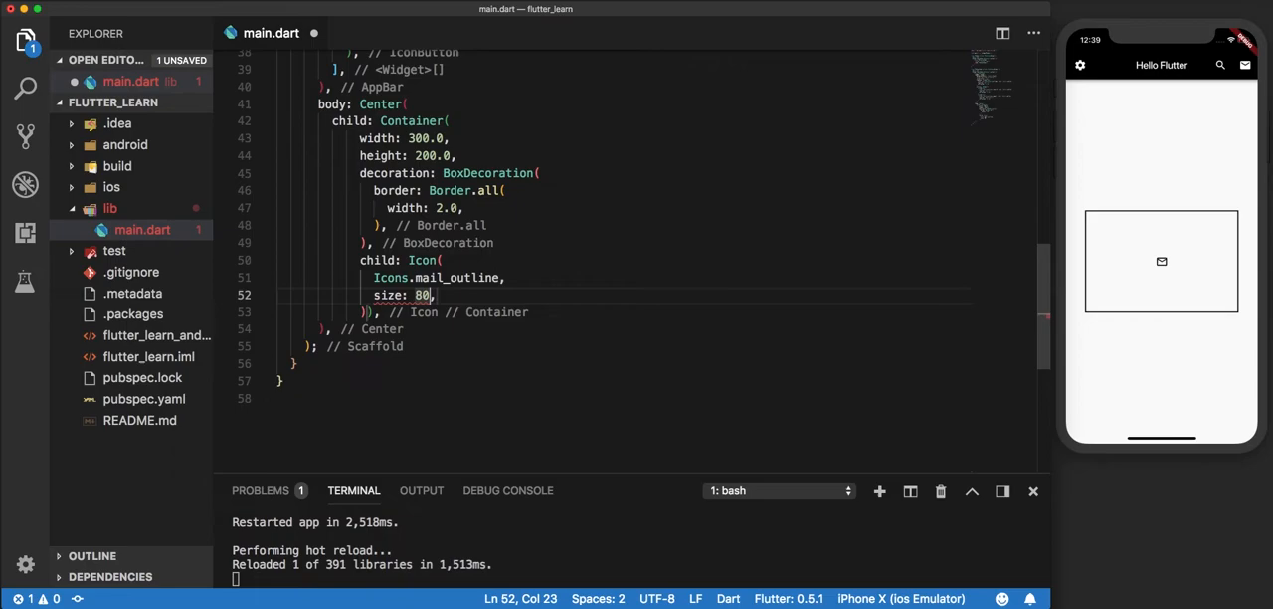
type(".0")
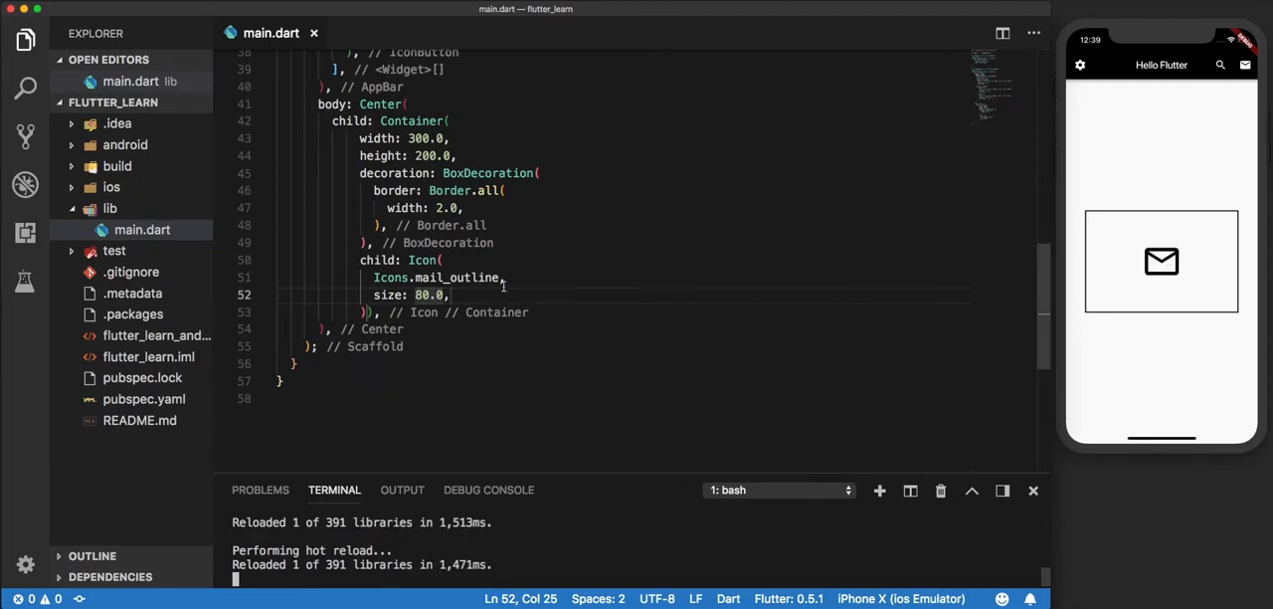
mouse_move(422, 312)
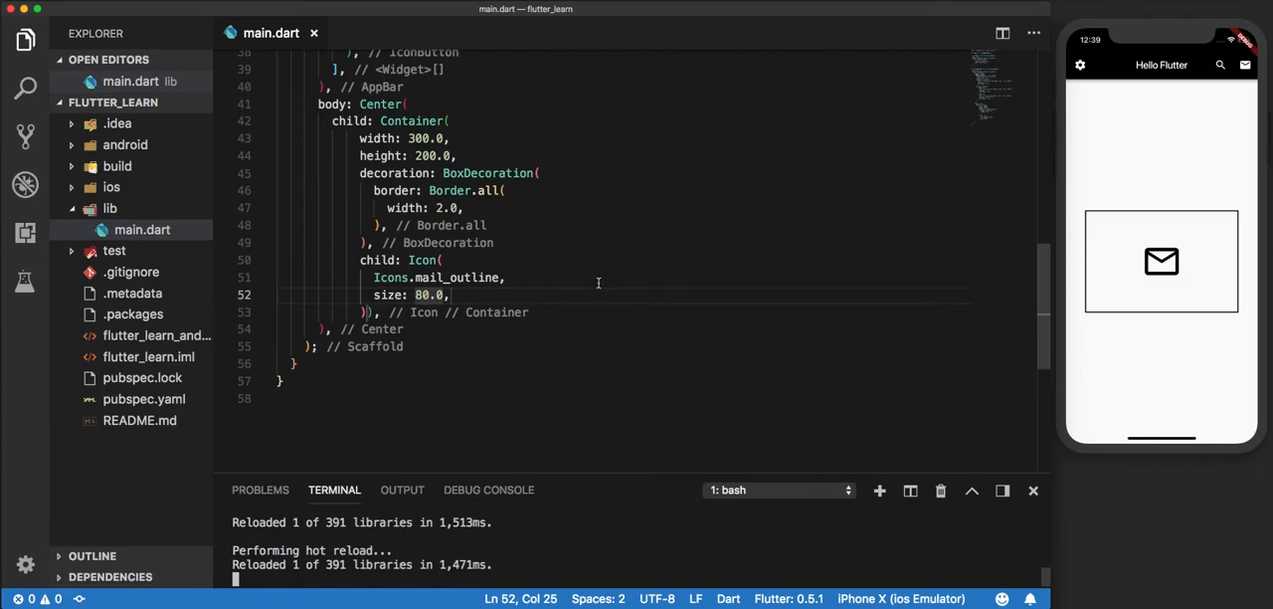
mouse_move(1013, 271)
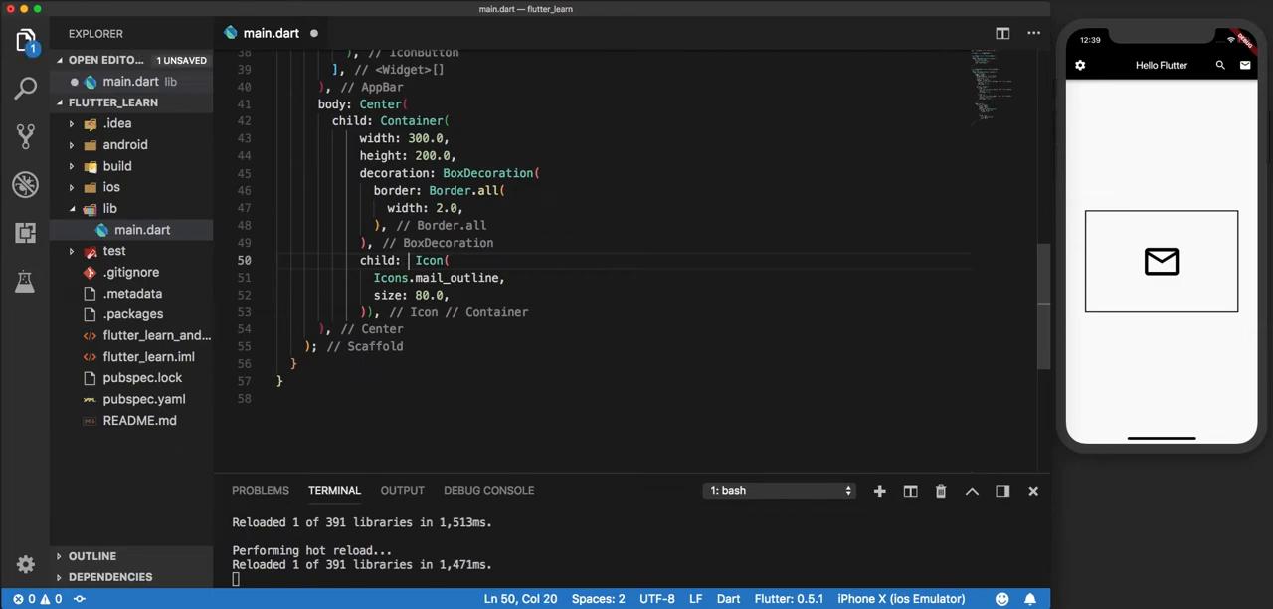
- Change the child to an IconButton whose icon: is the mail Icon on its own line
type("Icon")
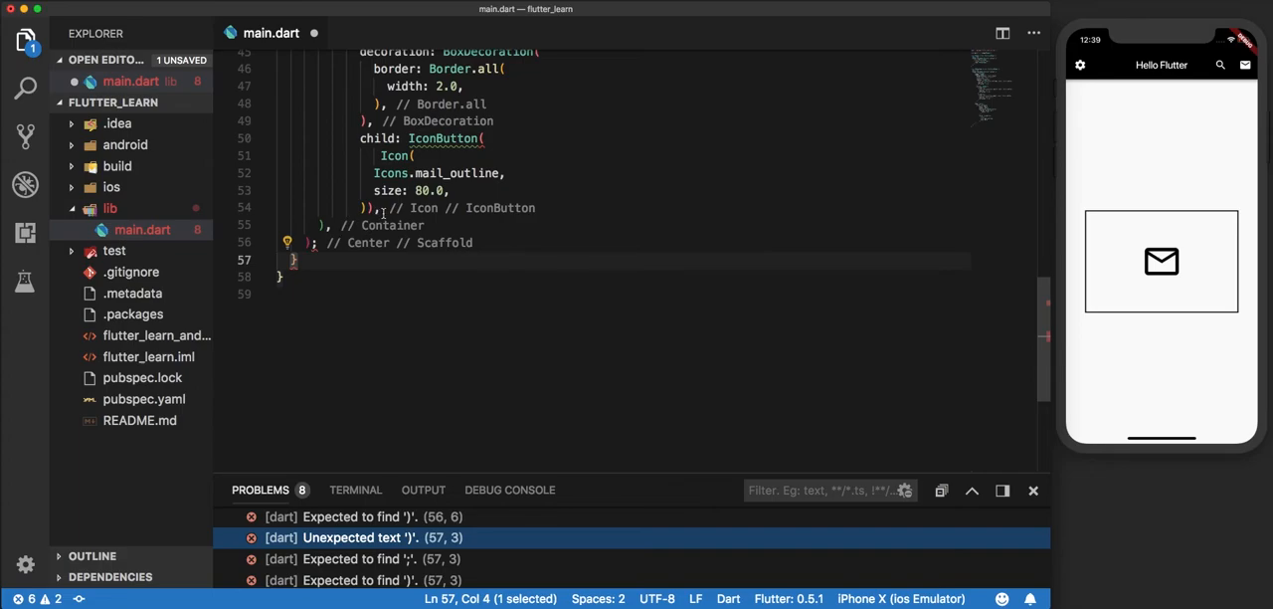
left_click(380, 207)
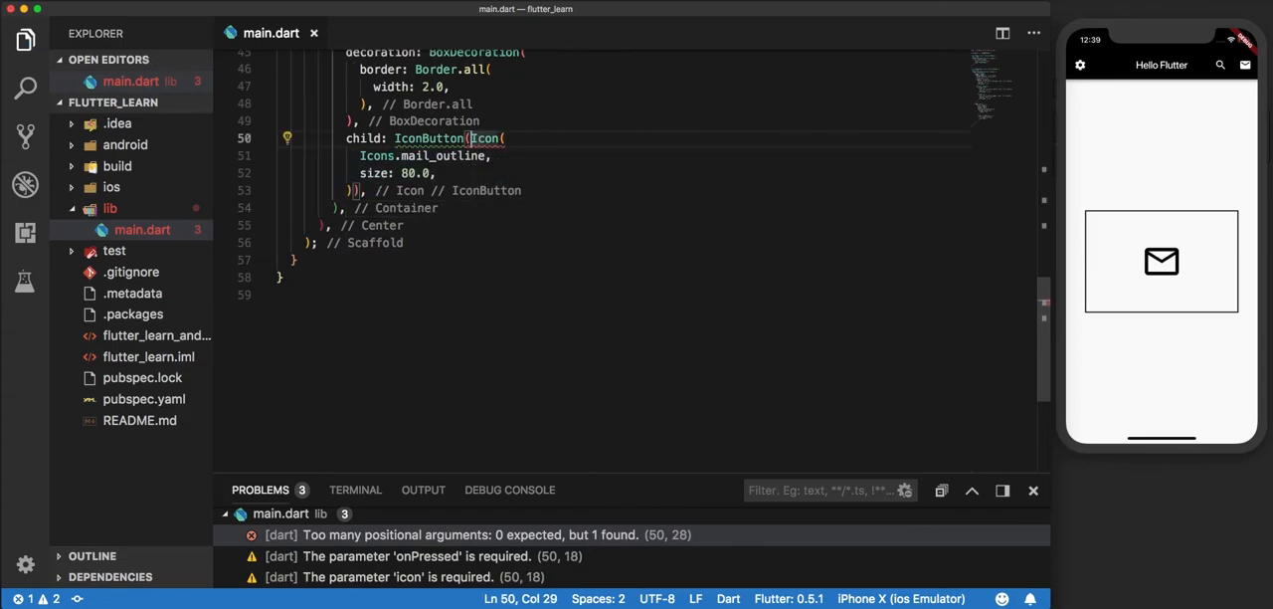
key("Enter")
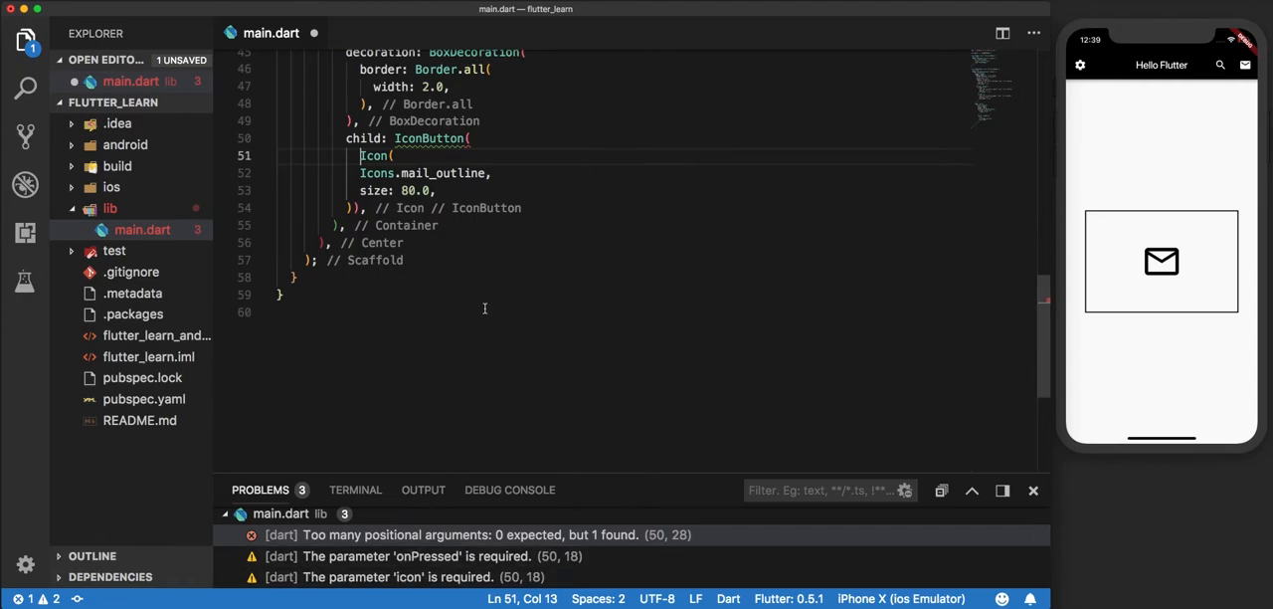
type("icon:")
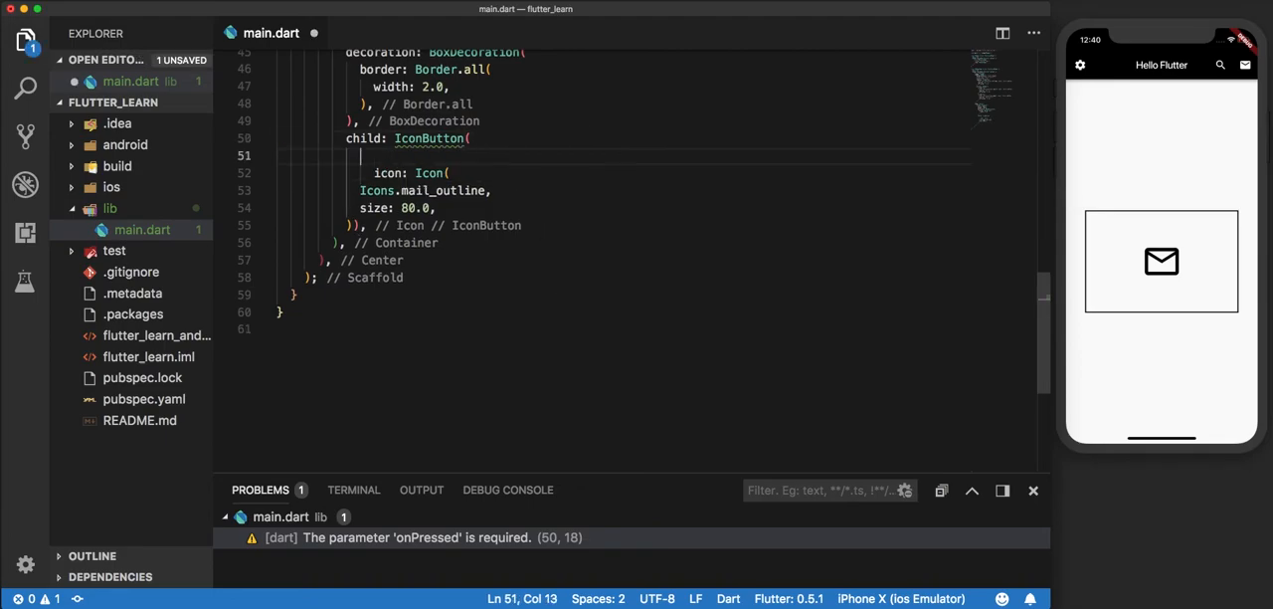
- Add onPressed: () { print("Tapped"); } to the IconButton
type("onPressed: o")
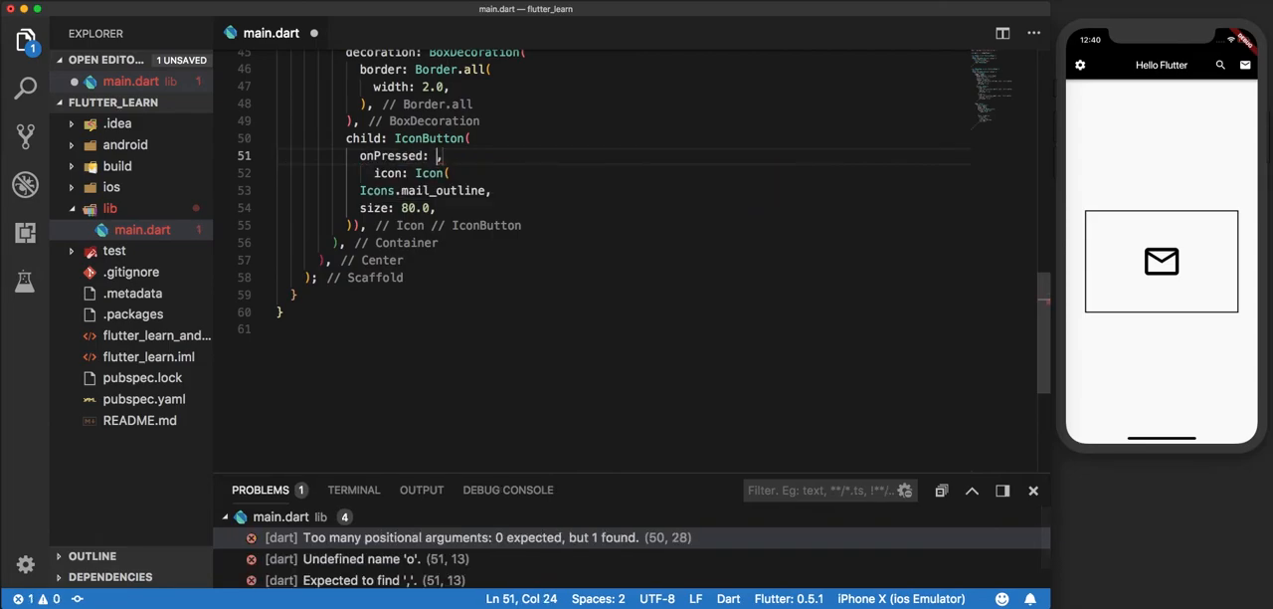
type("()")
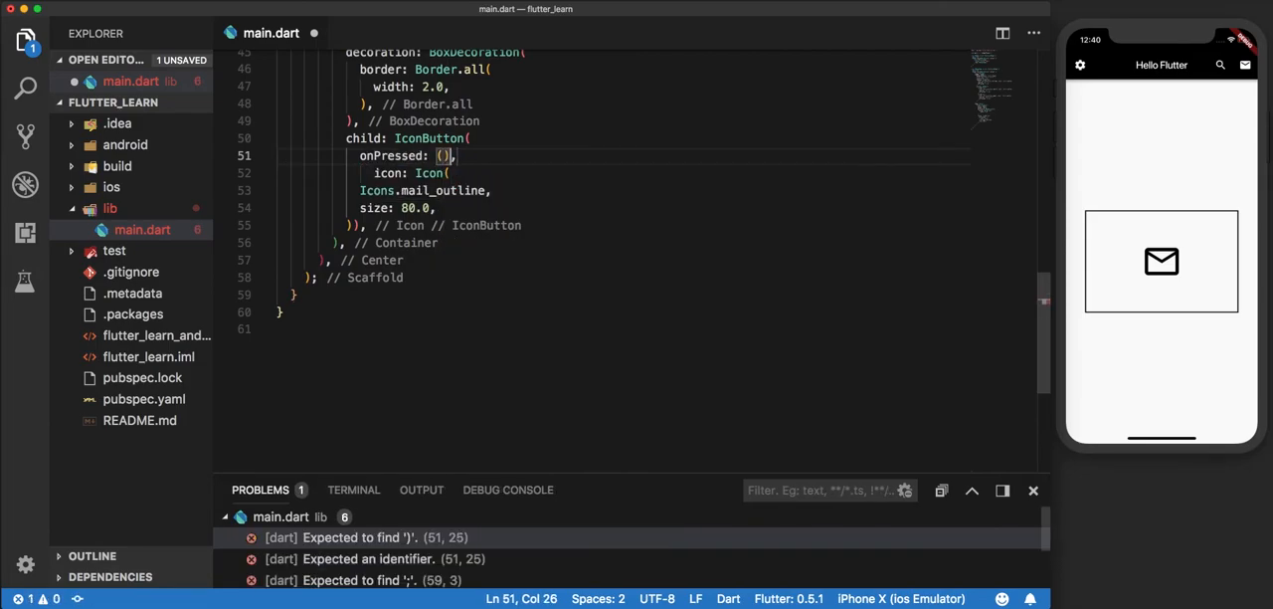
type("{}")
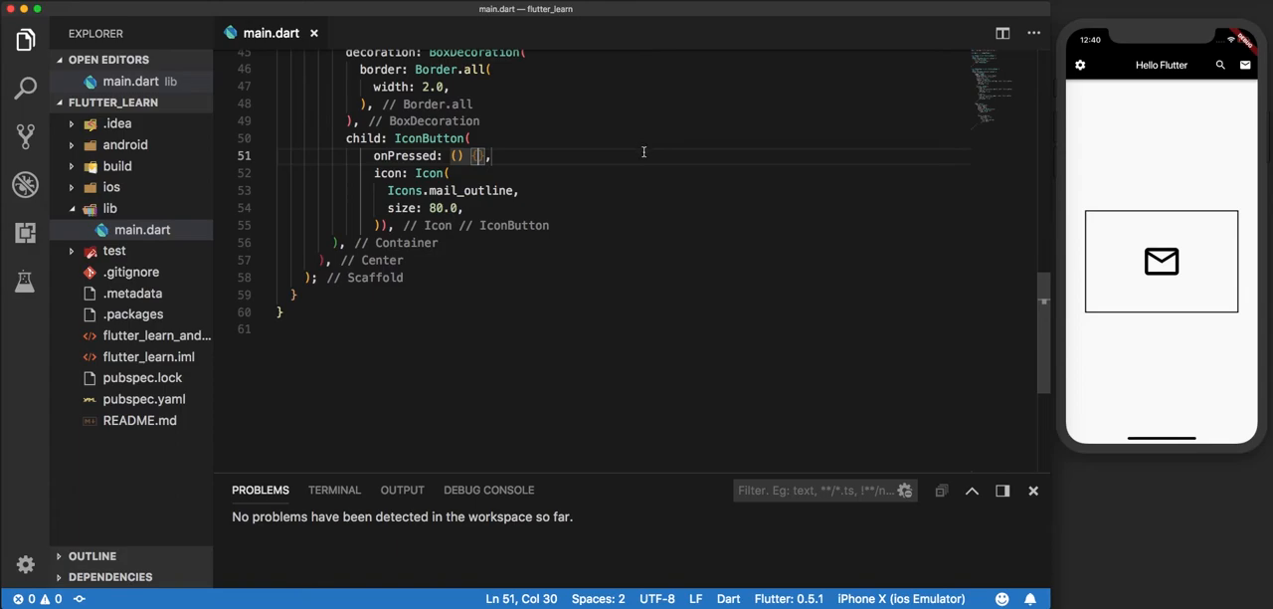
type("p")
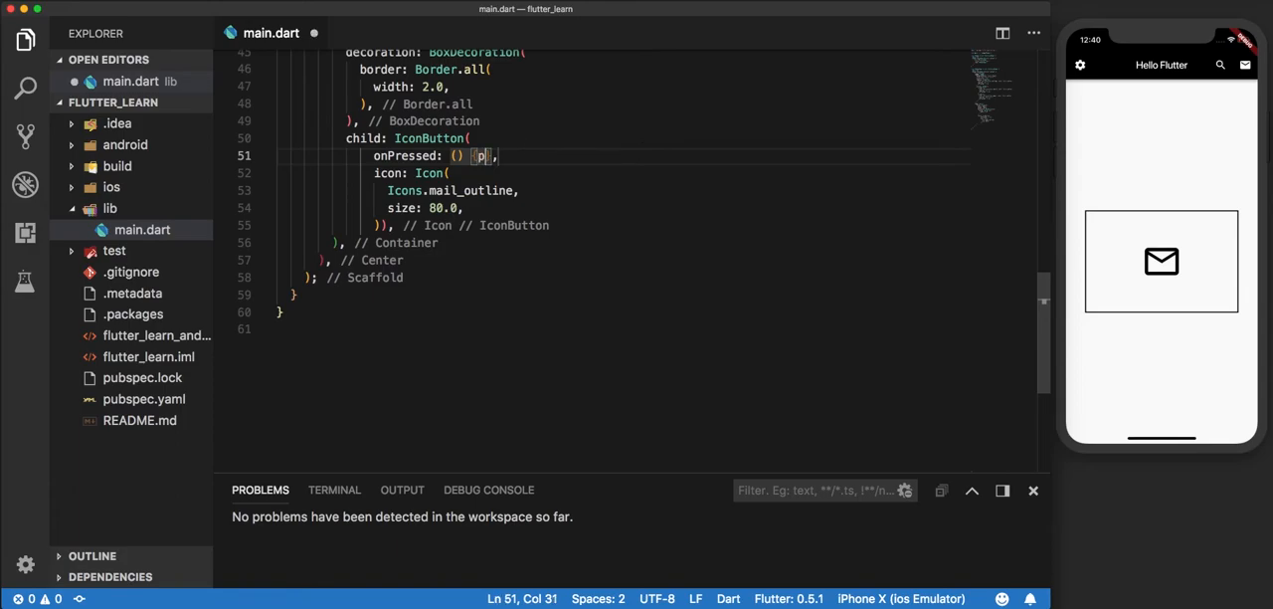
type("rint(\"object")
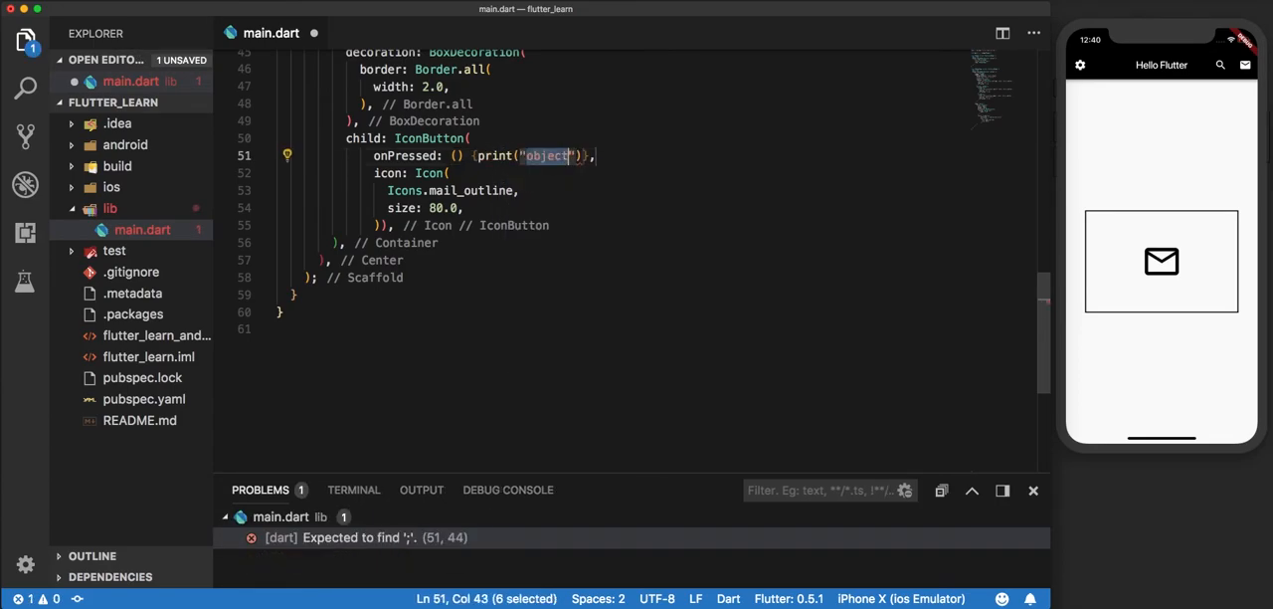
type("Tap")
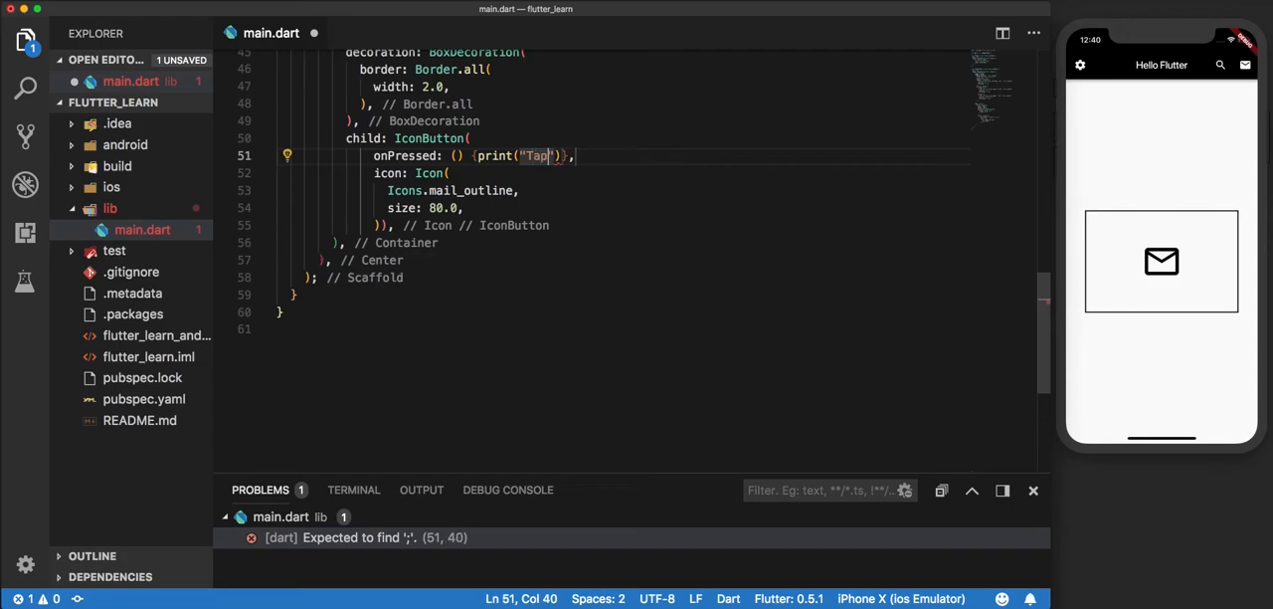
type("ped\");")
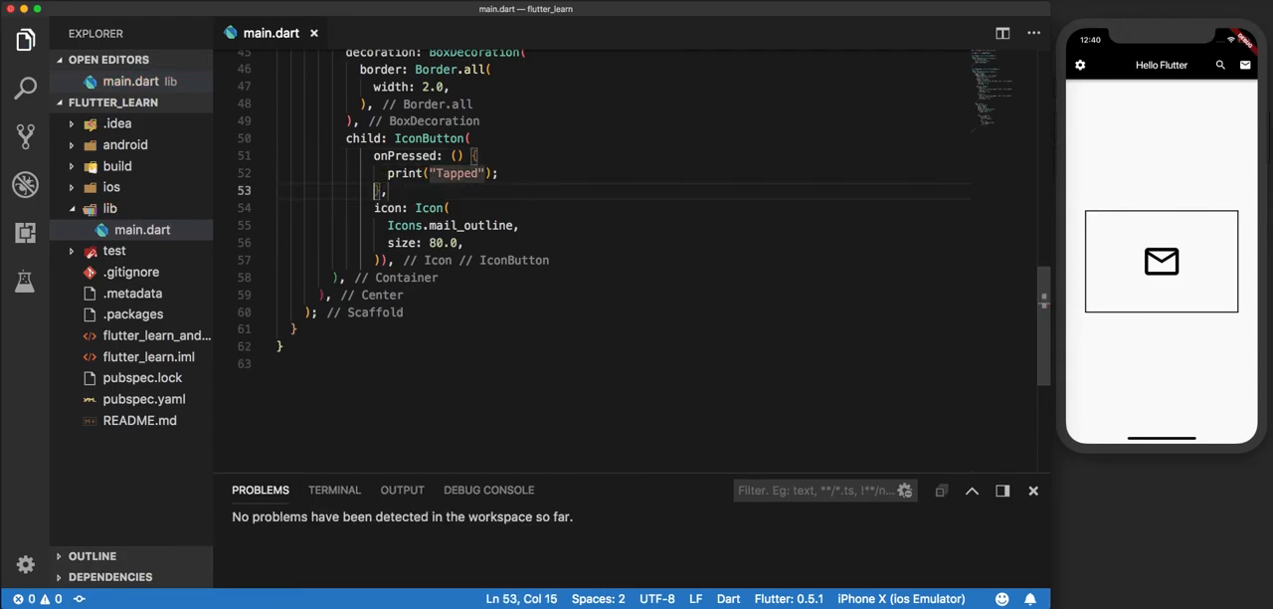
- Show the terminal and tap the mail icon in the simulator to log 'flutter: Tapped'
left_click(450, 207)
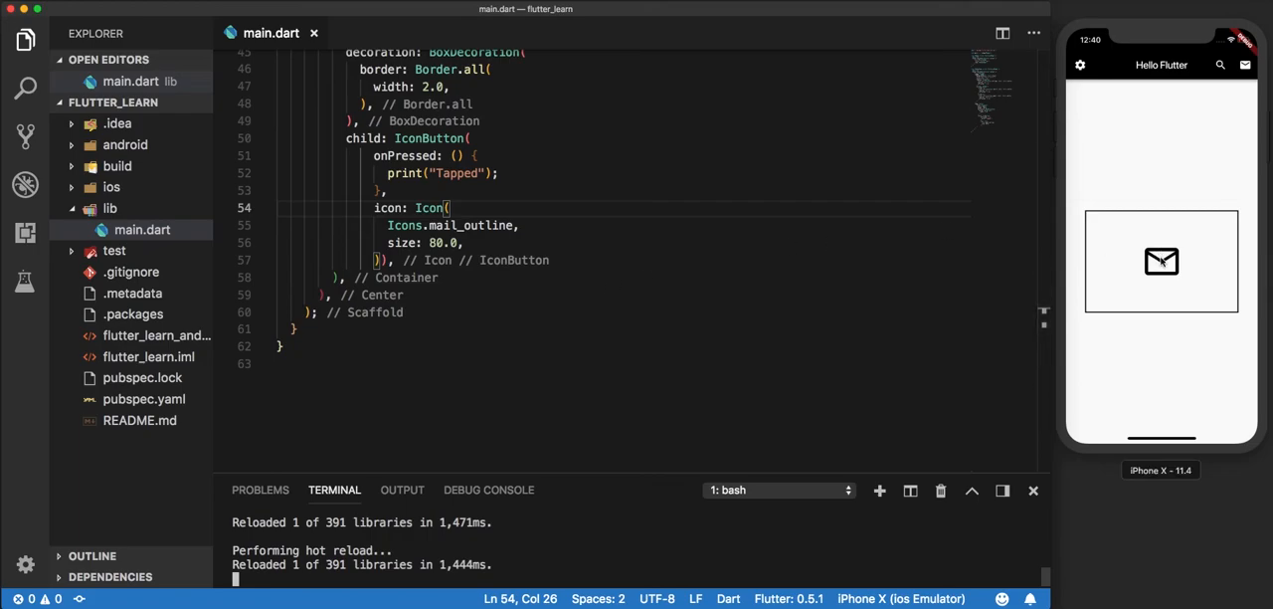
left_click(1161, 260)
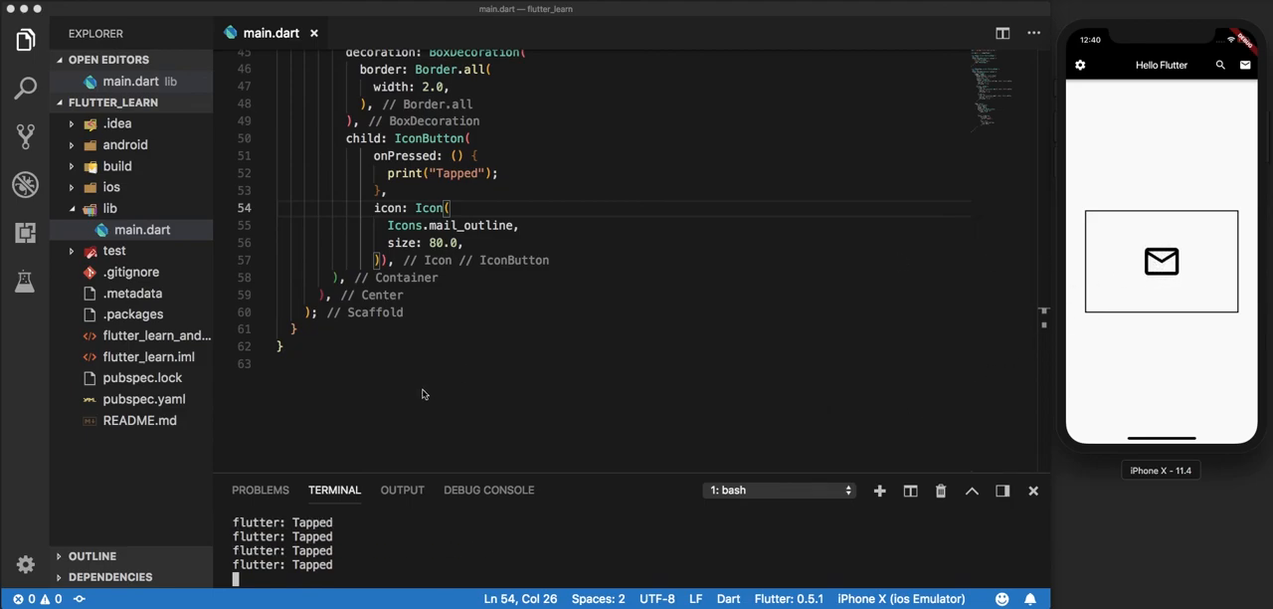
mouse_move(494, 276)
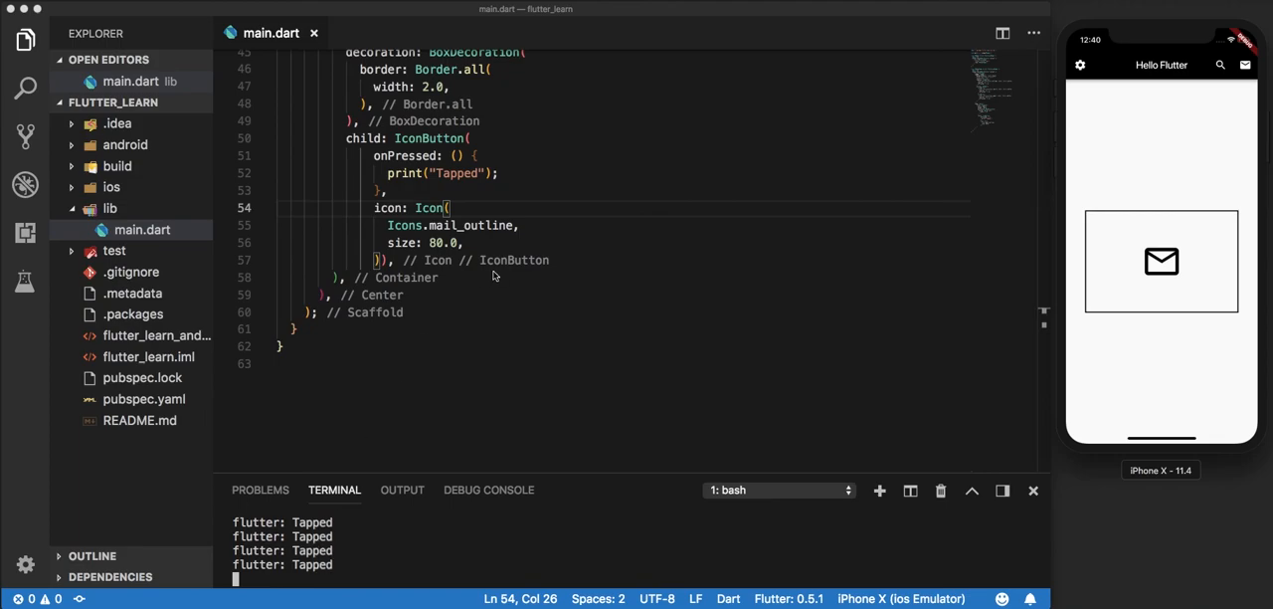